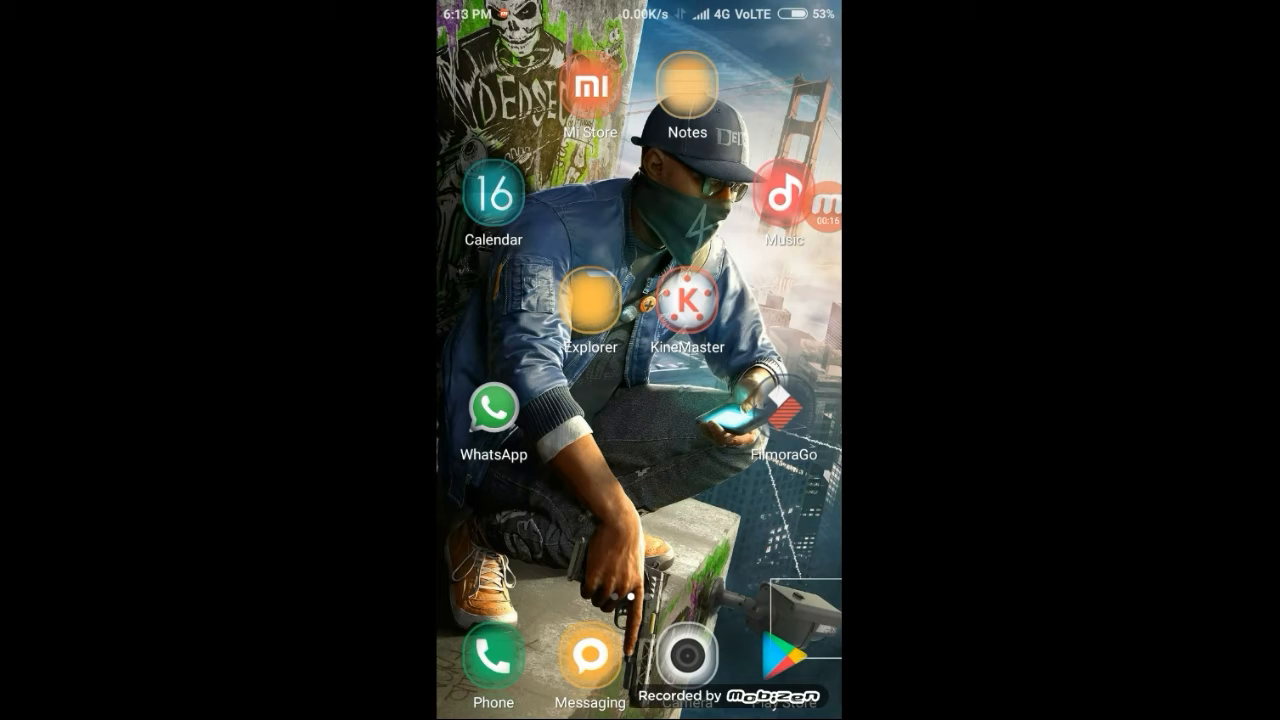
Step: Swipe across the home screens to reach and launch the Chrome app
scroll("left", 3)
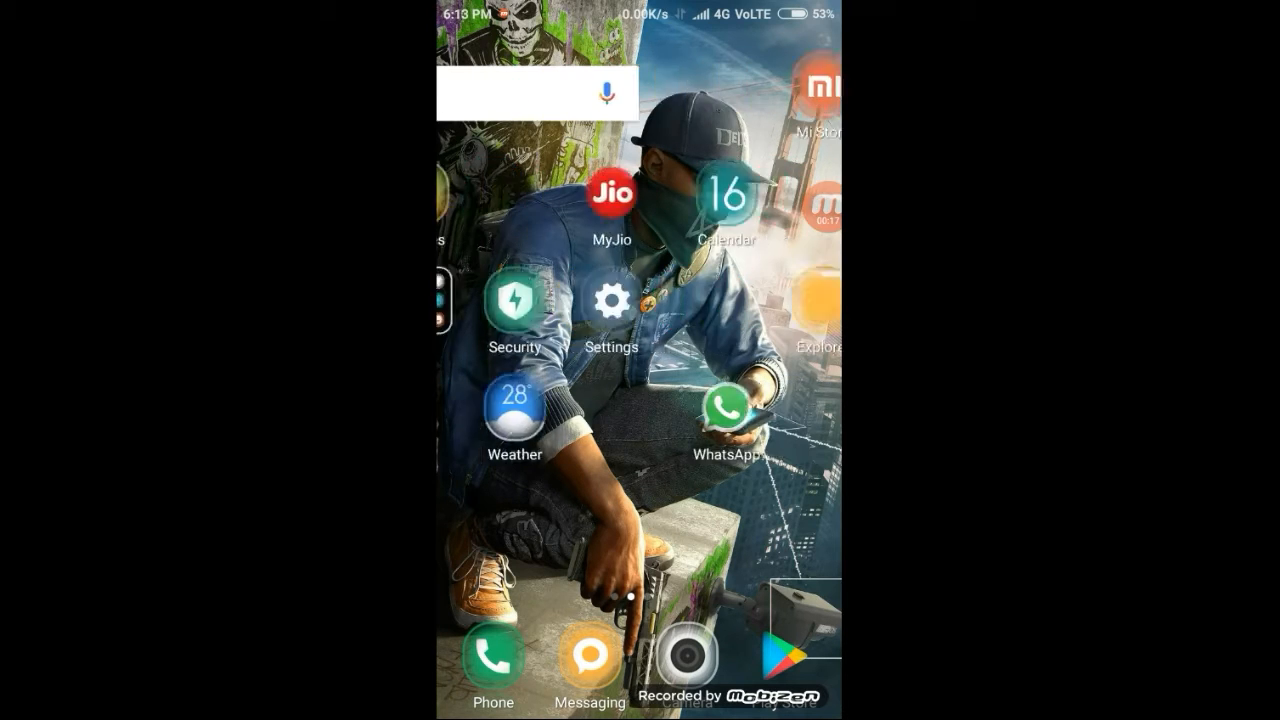
scroll("left", 3)
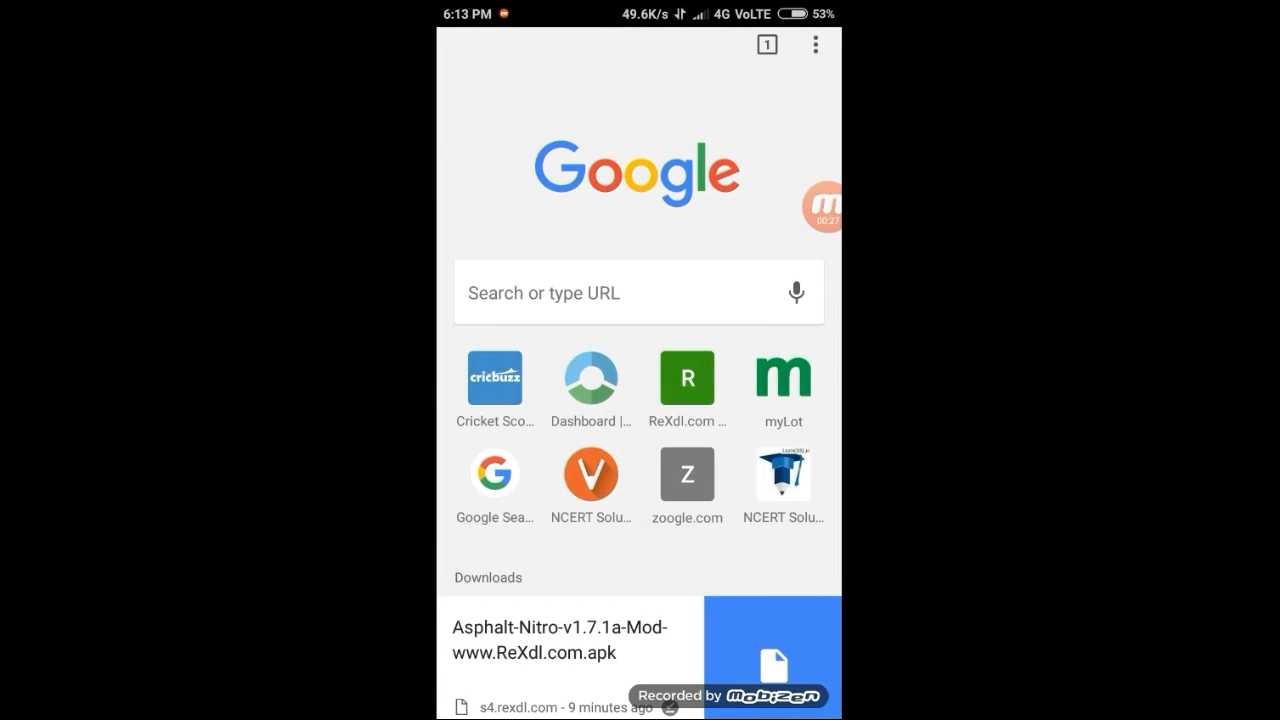
Step: Navigate to rexdl.com from the address bar
left_click(638, 292)
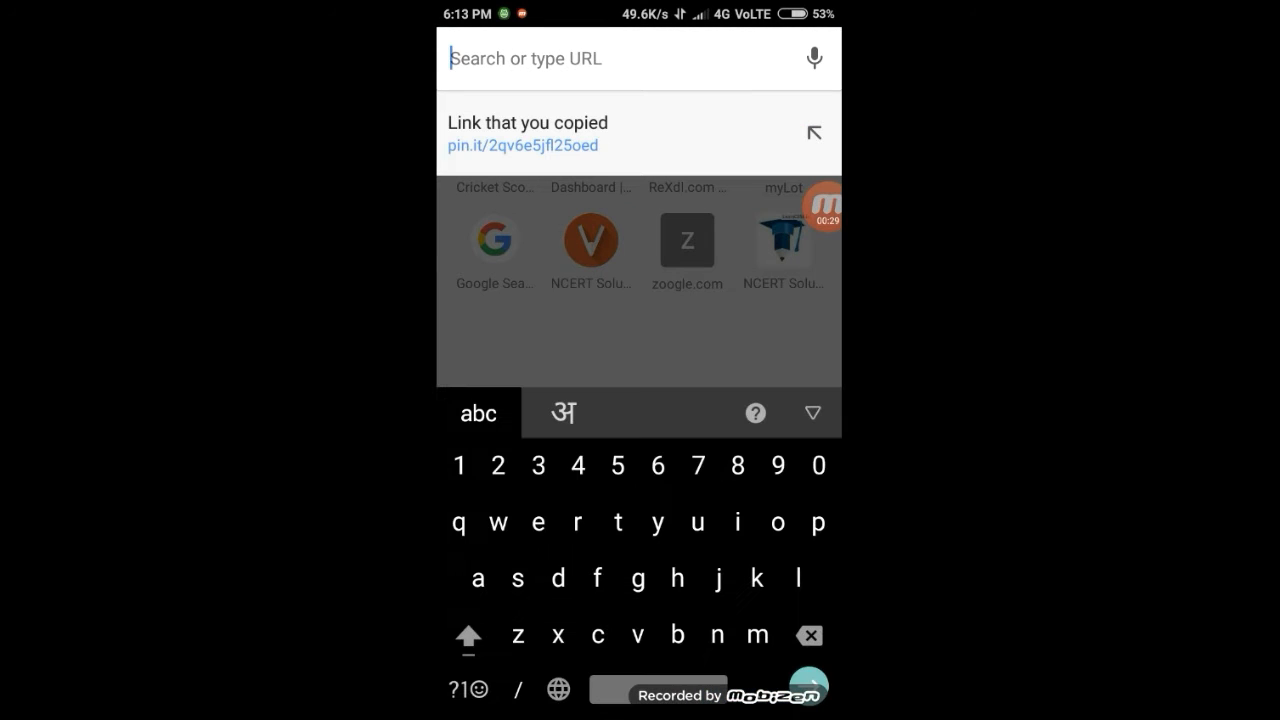
type("rexdl.com")
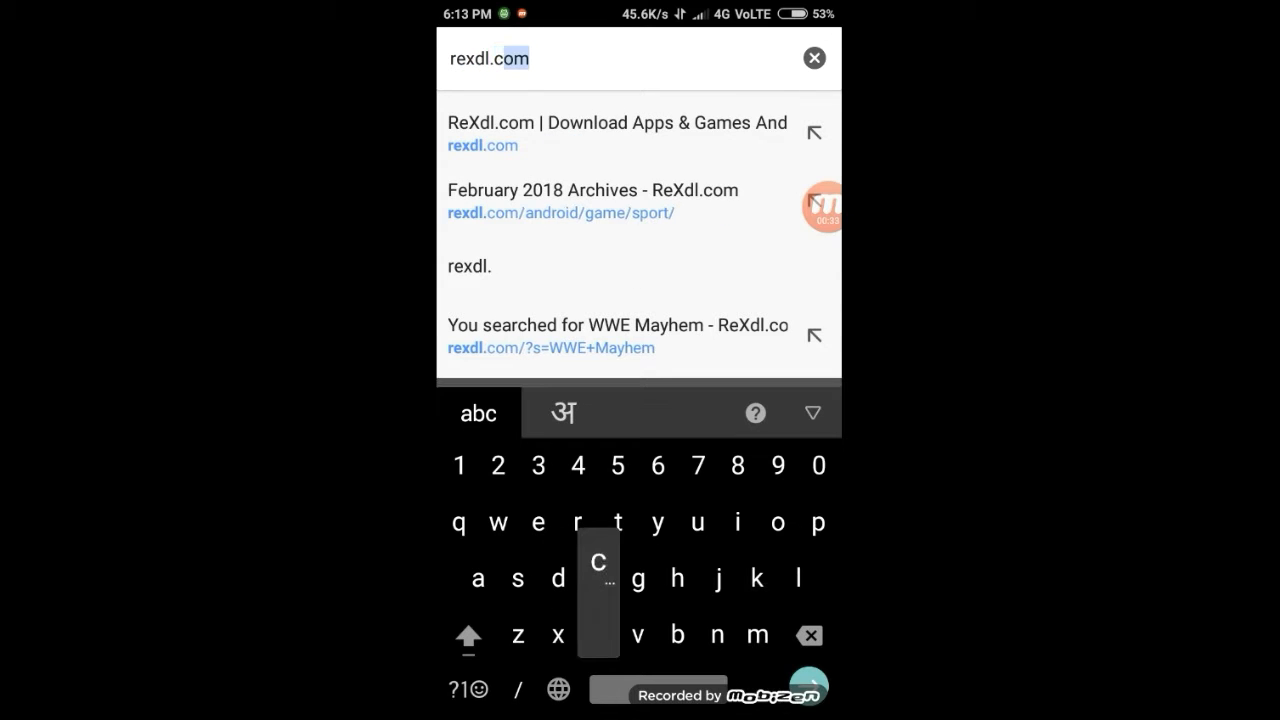
key("Enter")
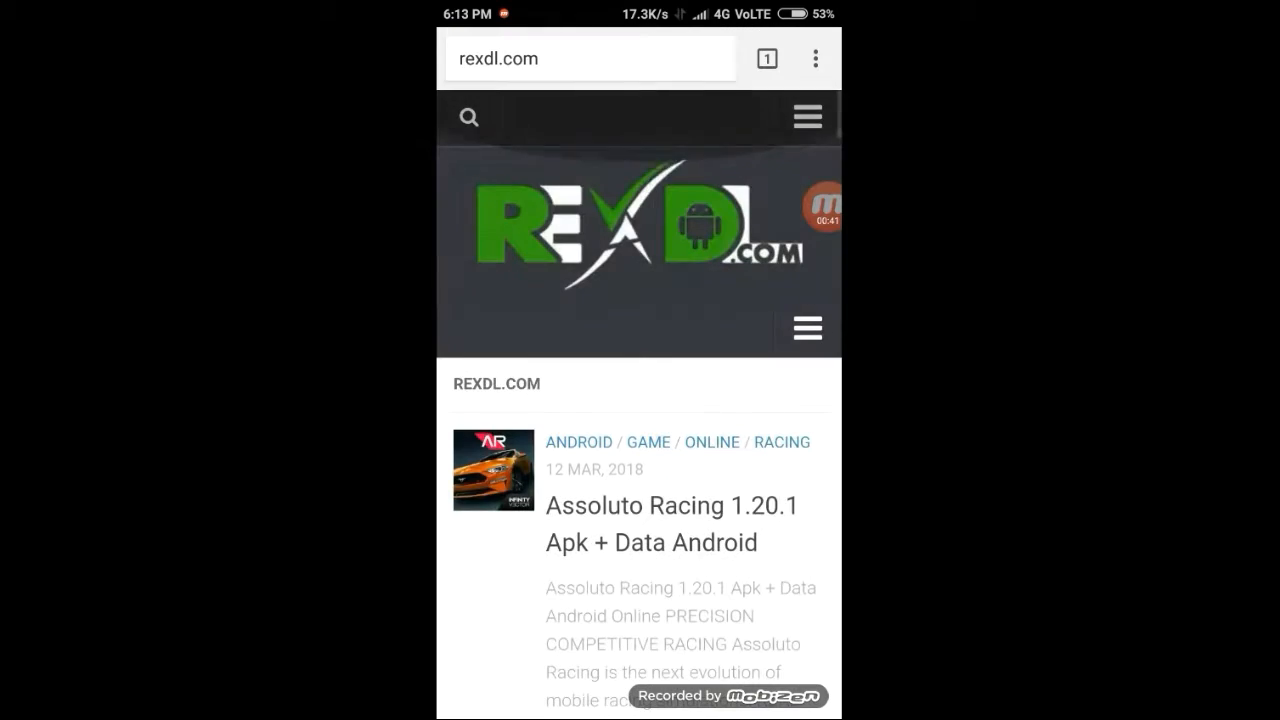
Step: Search the site for 'Asphalt nitro' using the Asp suggestion, listing 14 results
left_click(468, 116)
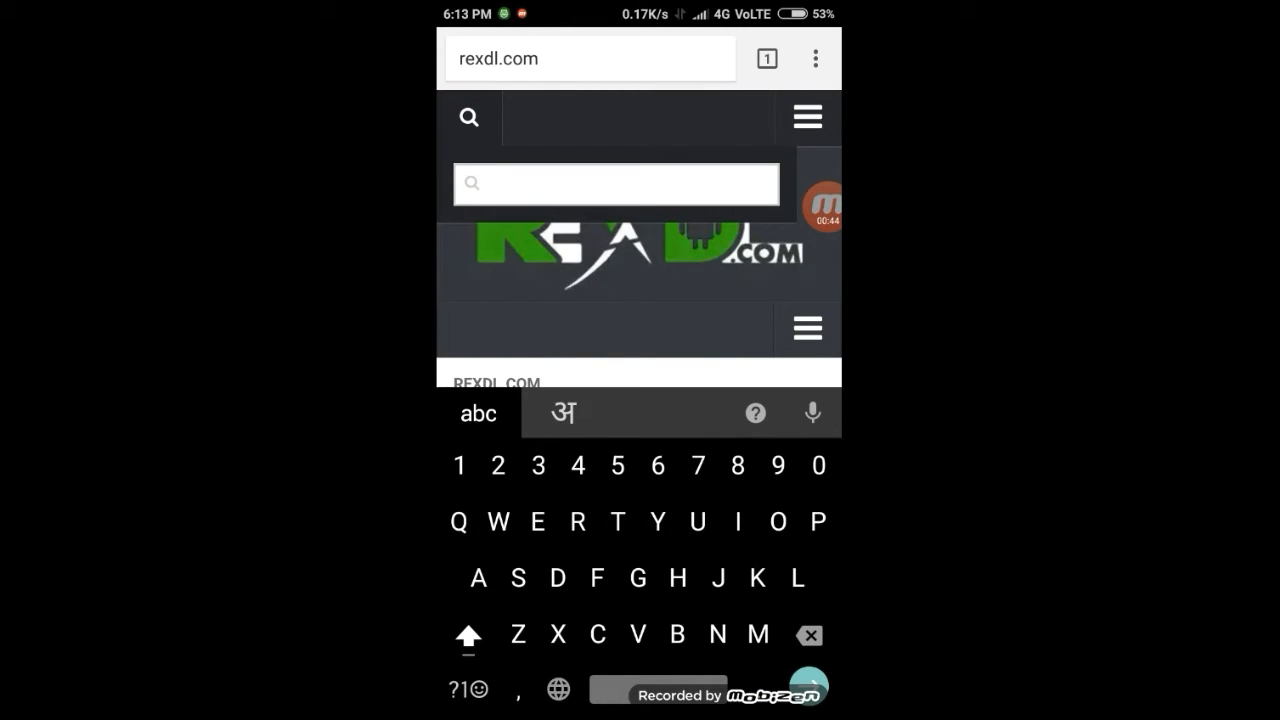
type("A")
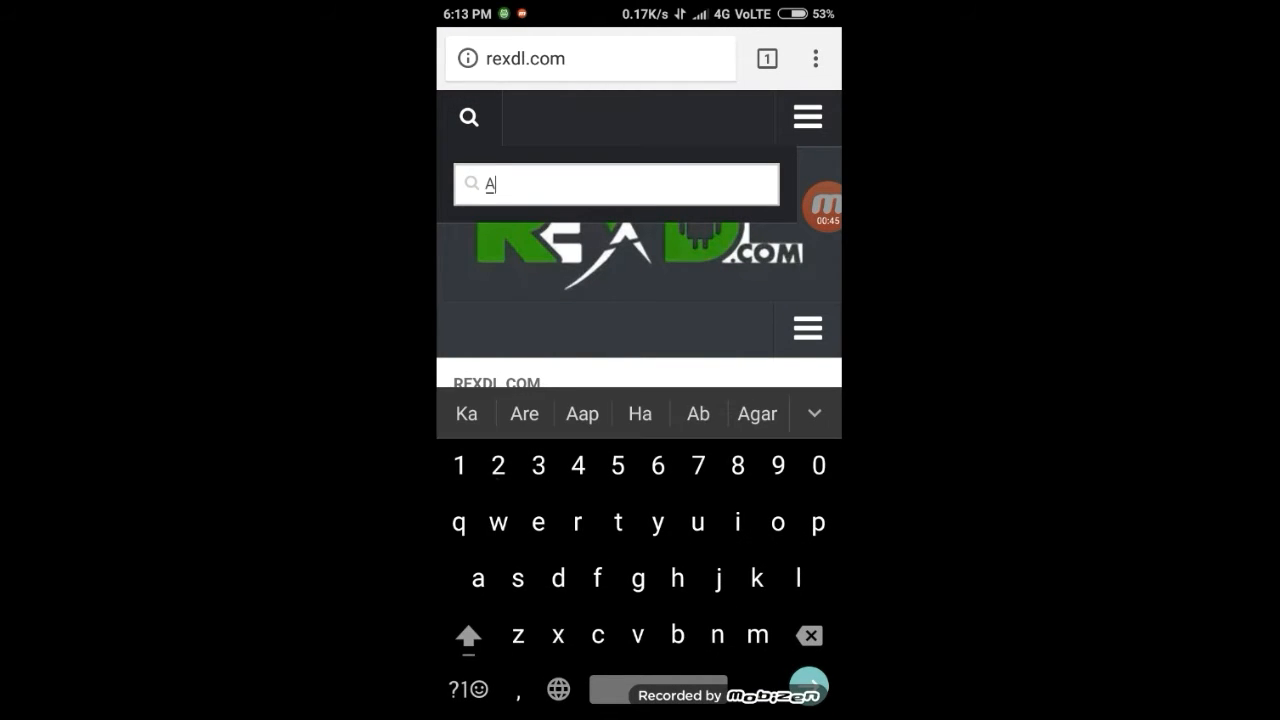
type("sp")
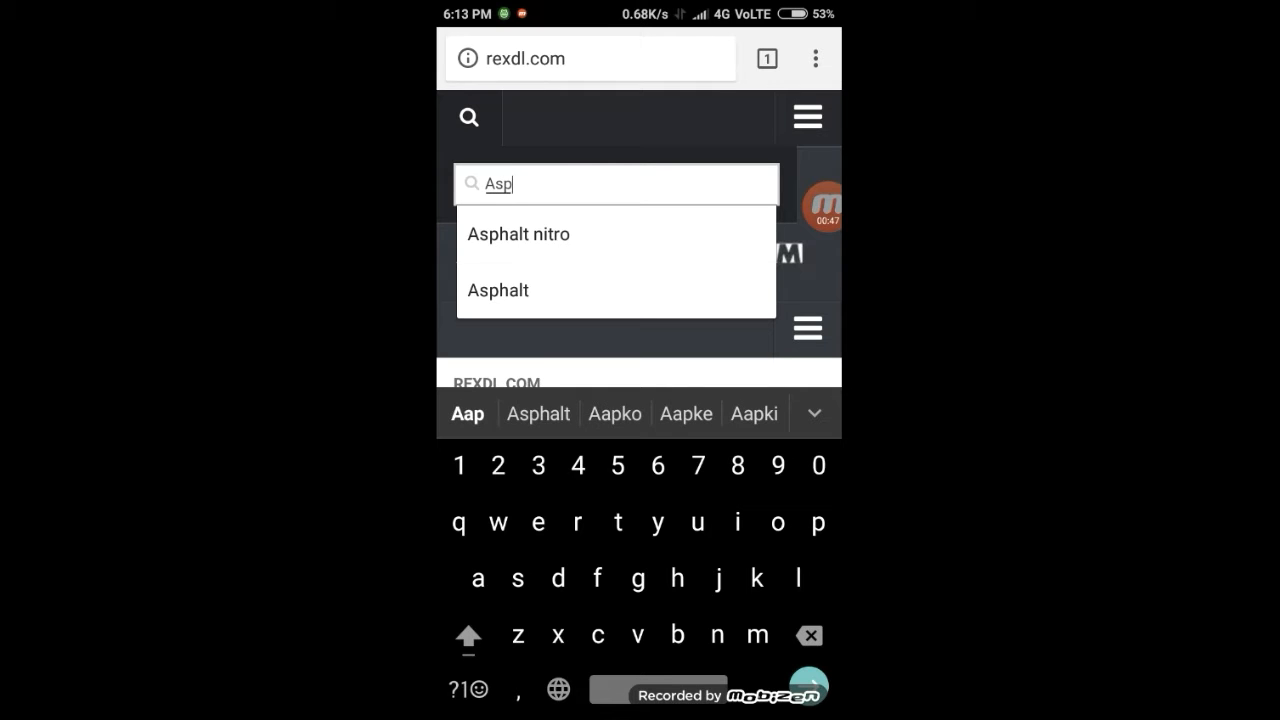
left_click(518, 234)
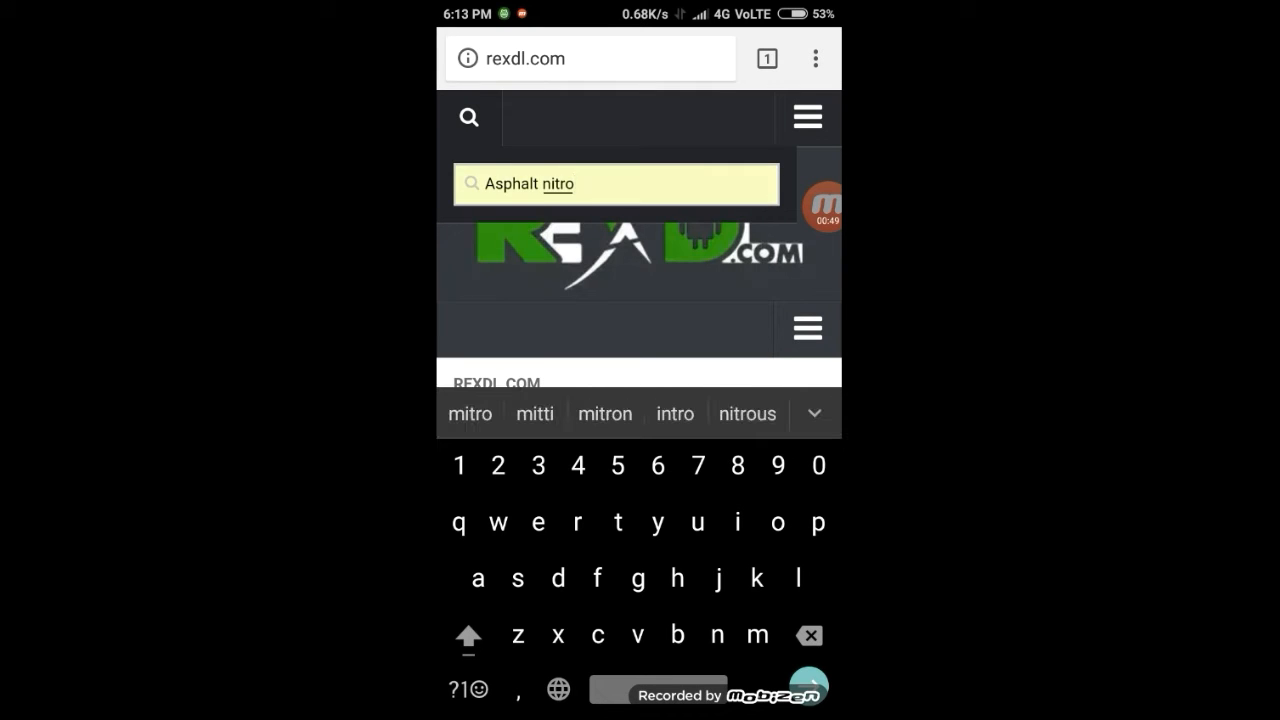
key("Enter")
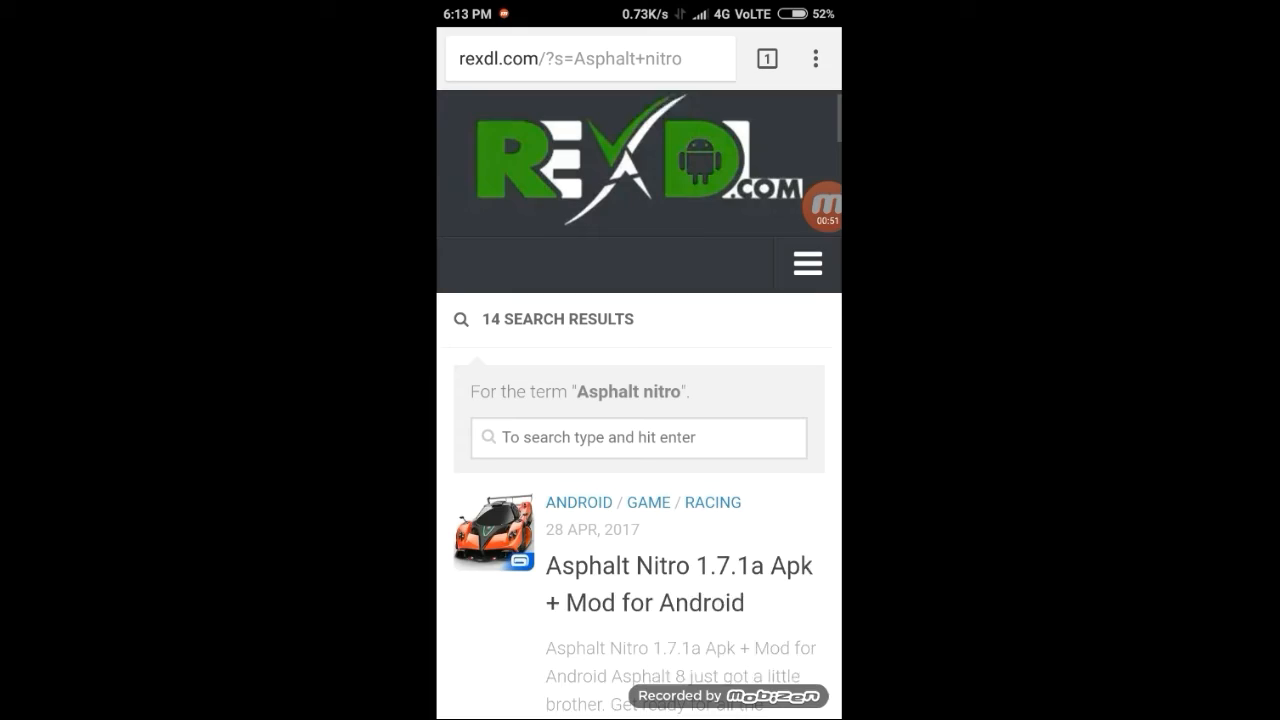
Step: Open the Asphalt Nitro 1.7.1a Apk + Mod article and read its mod features and screenshots
left_click(680, 584)
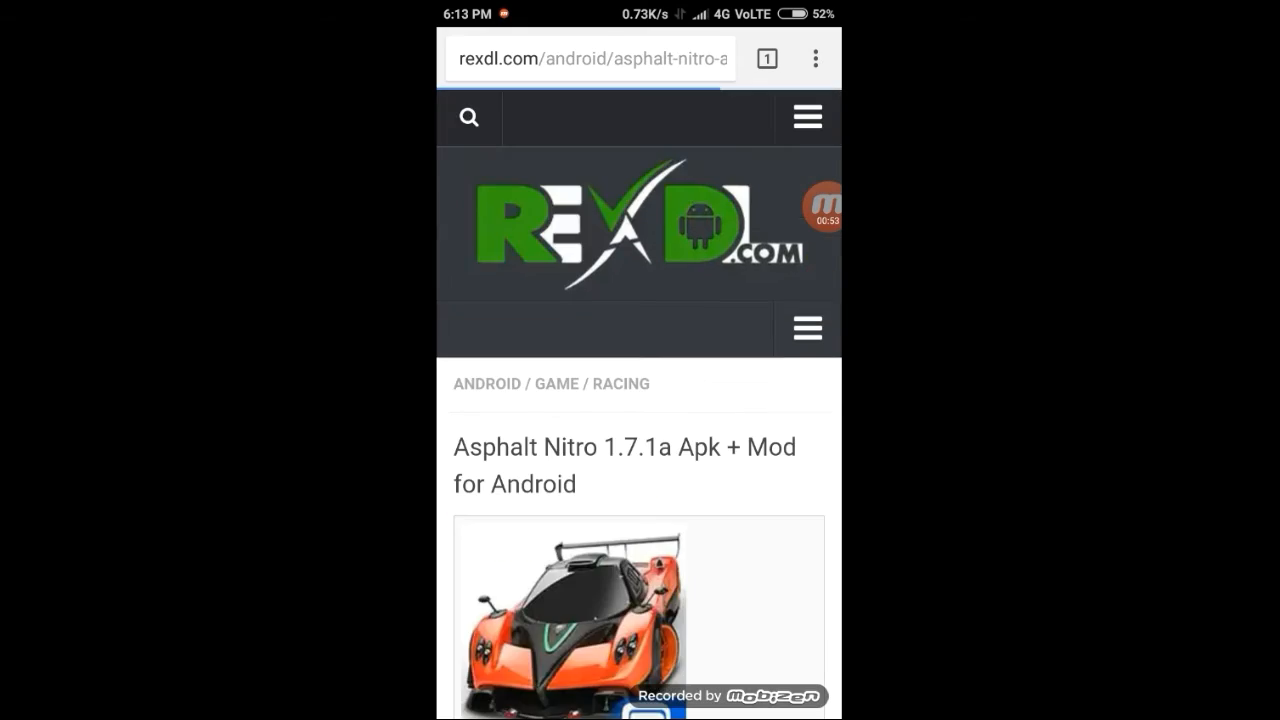
scroll("down", 3)
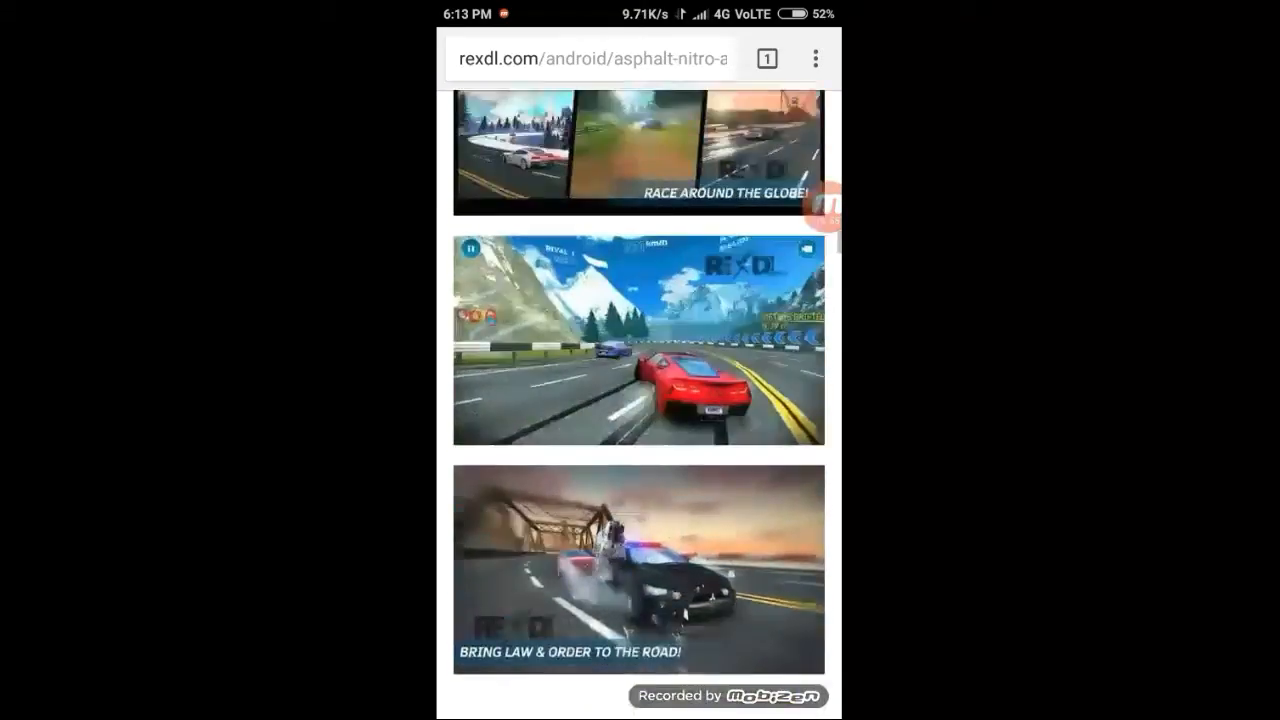
scroll("down", 3)
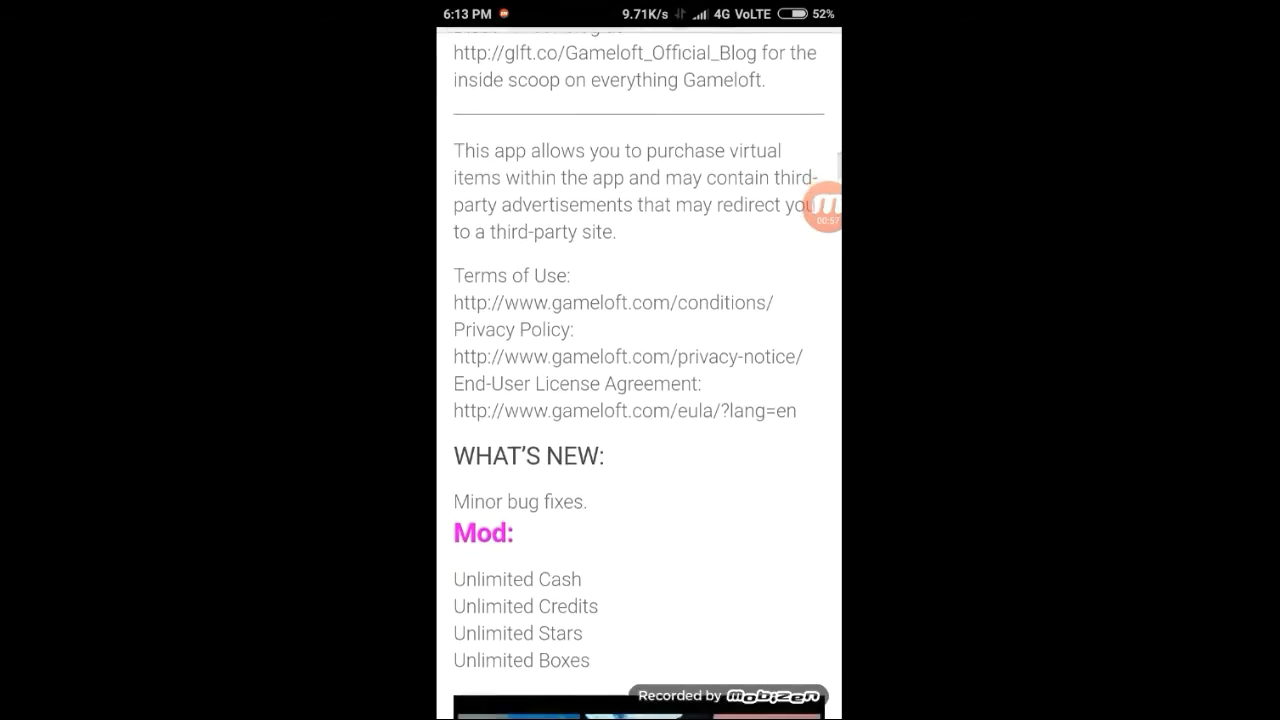
scroll("down", 3)
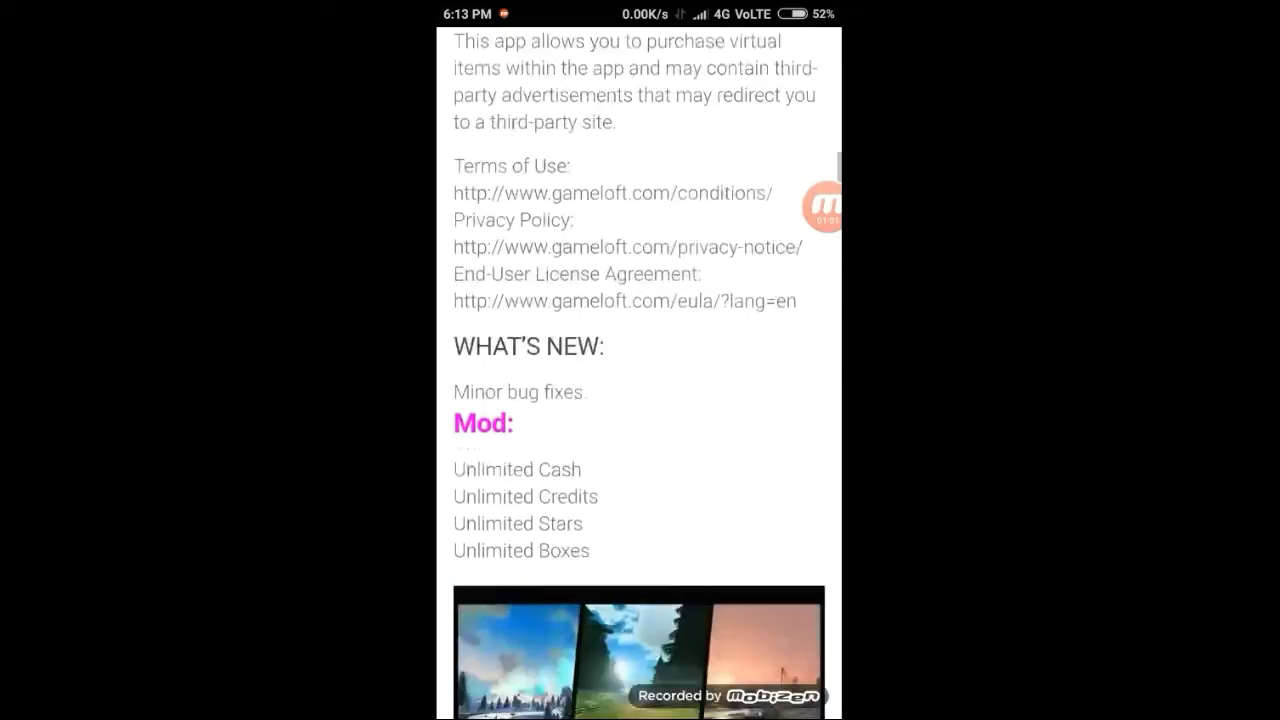
scroll("down", 3)
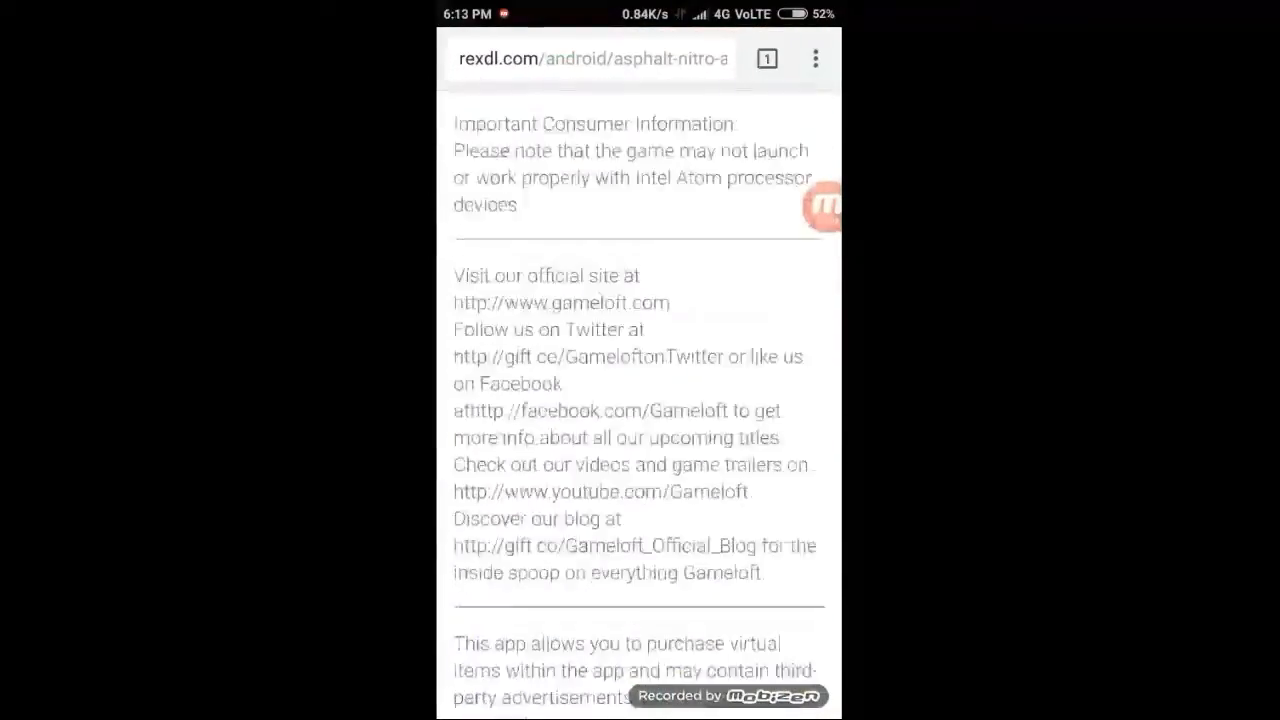
scroll("down", 3)
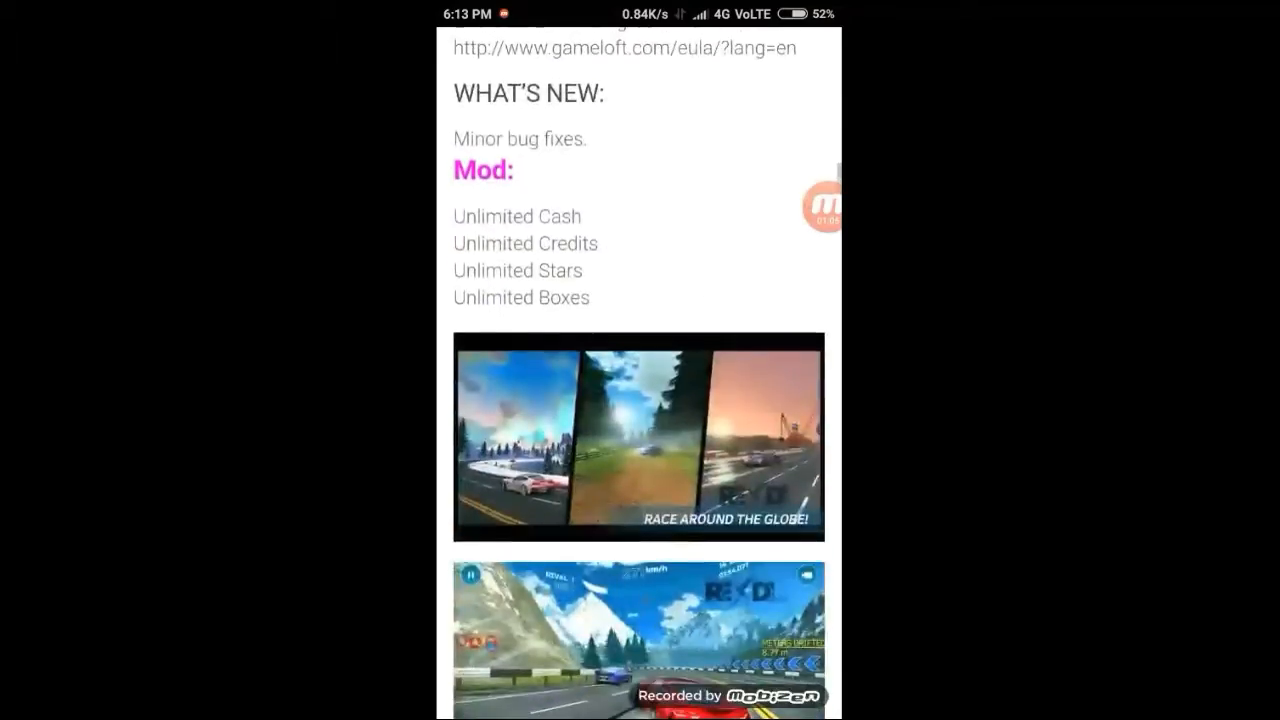
scroll("down", 3)
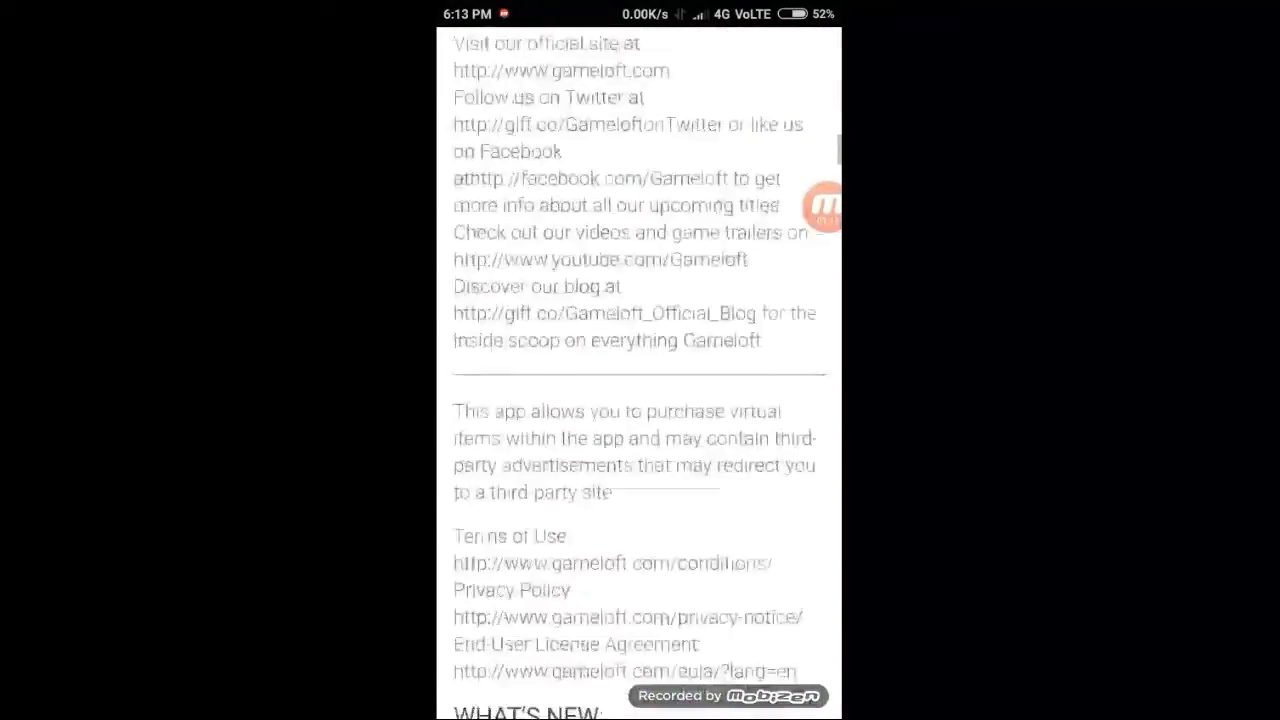
Step: Continue down the article to bring its Download Now section into view
scroll("down", 3)
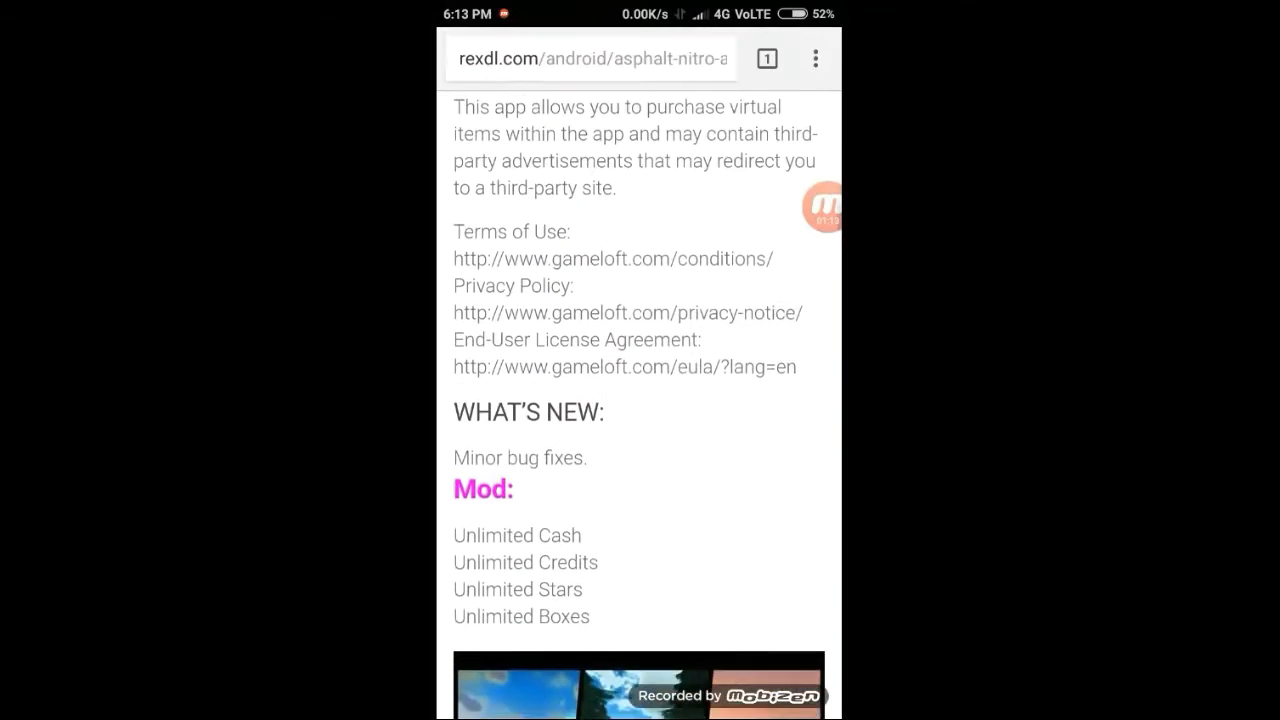
scroll("down", 3)
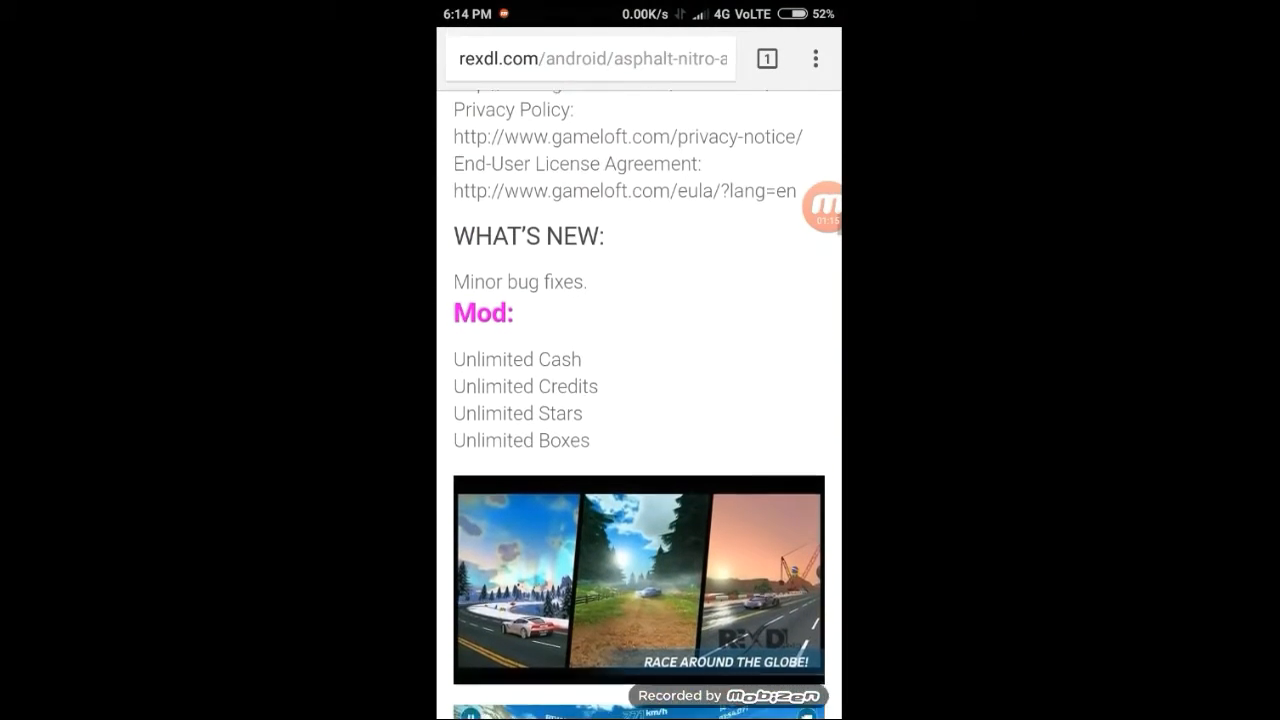
scroll("down", 3)
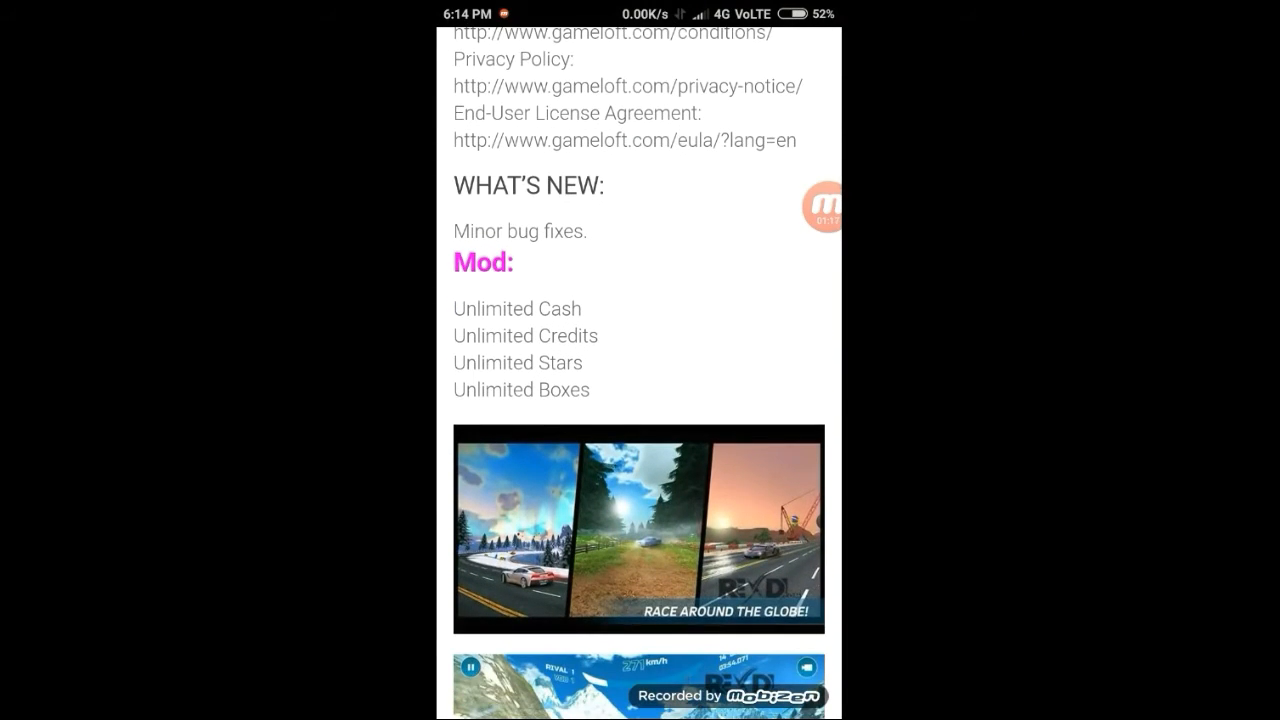
scroll("down", 3)
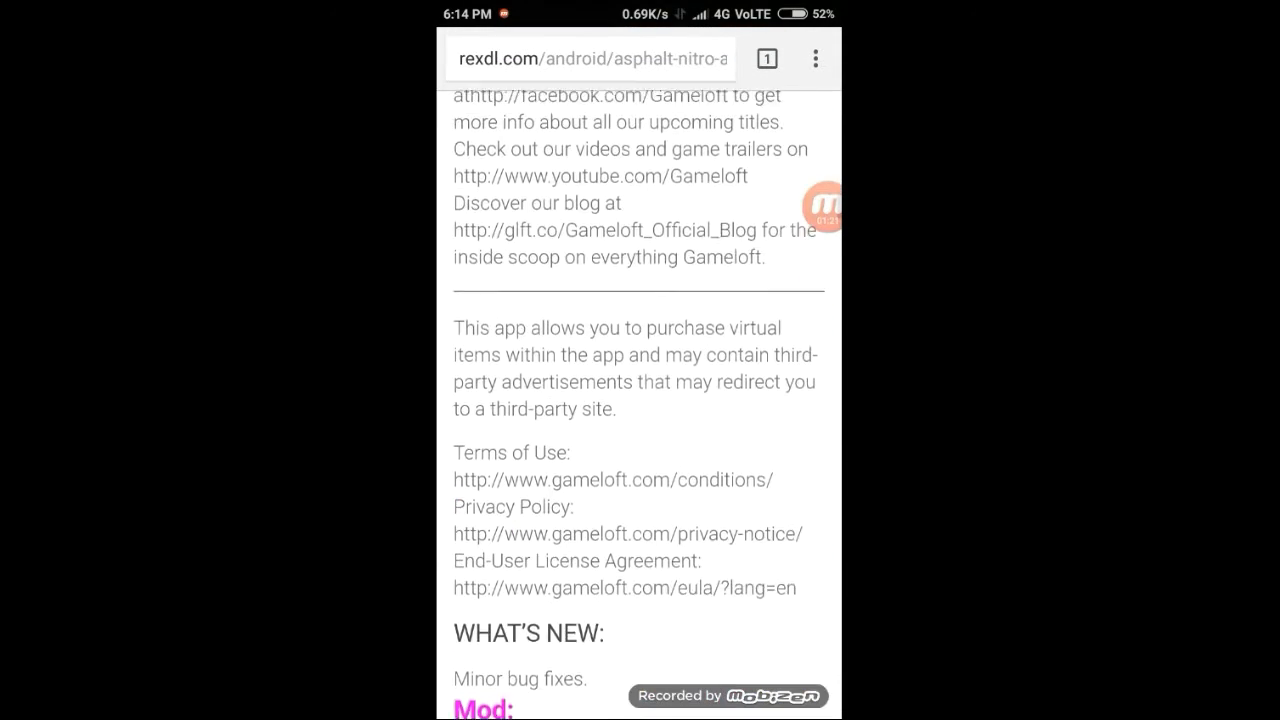
scroll("down", 3)
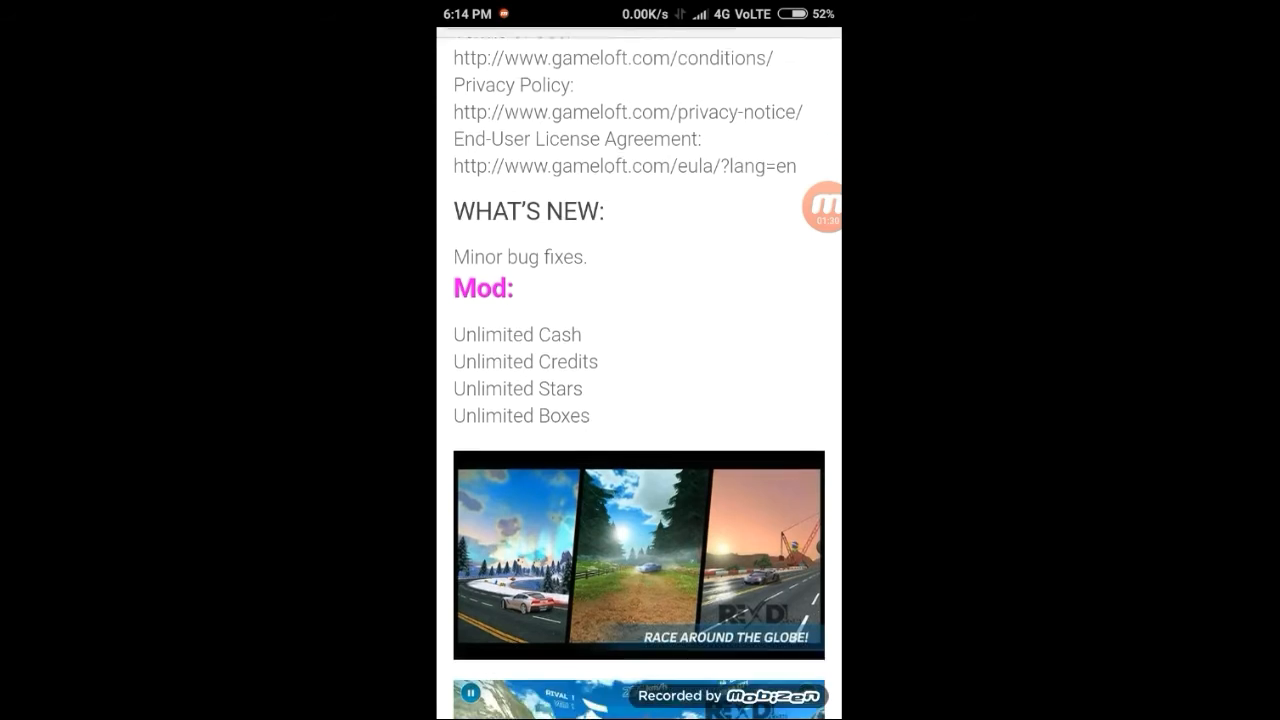
scroll("down", 3)
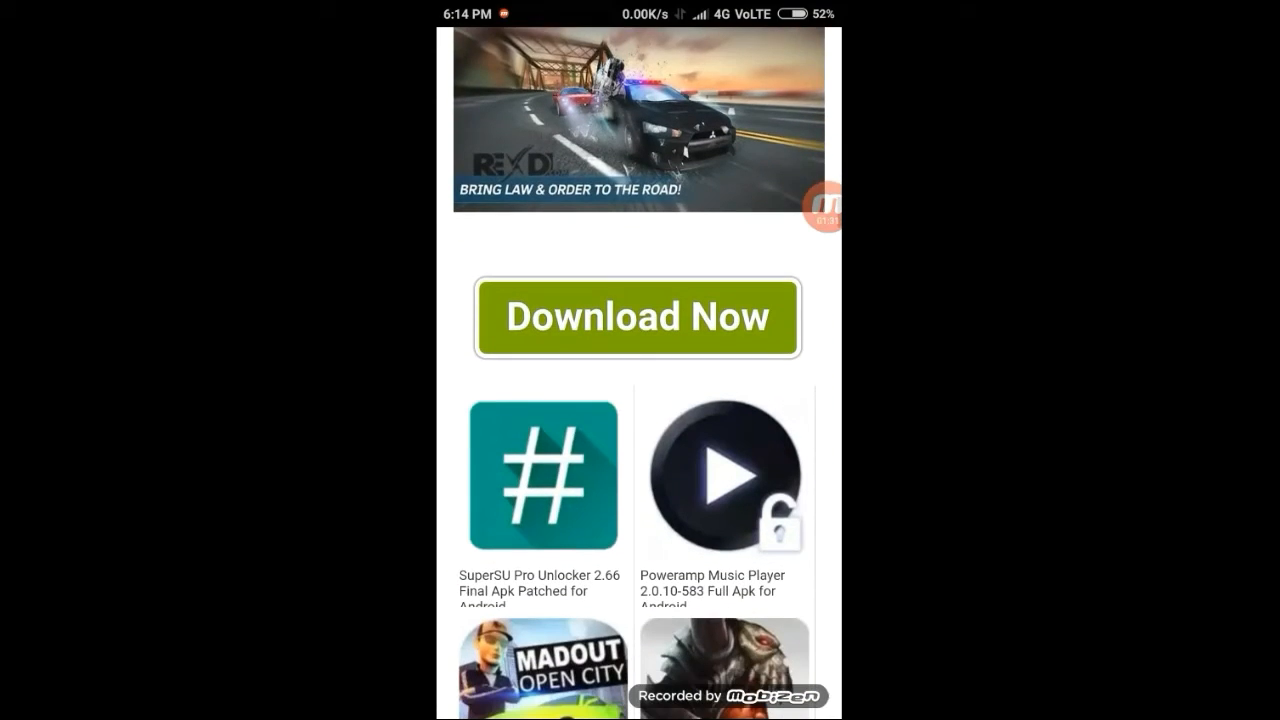
Step: Go to the rexdlfile.com page via Download Now, choose 'Download Apk File [Mod]', and dismiss the download-again bar
left_click(638, 316)
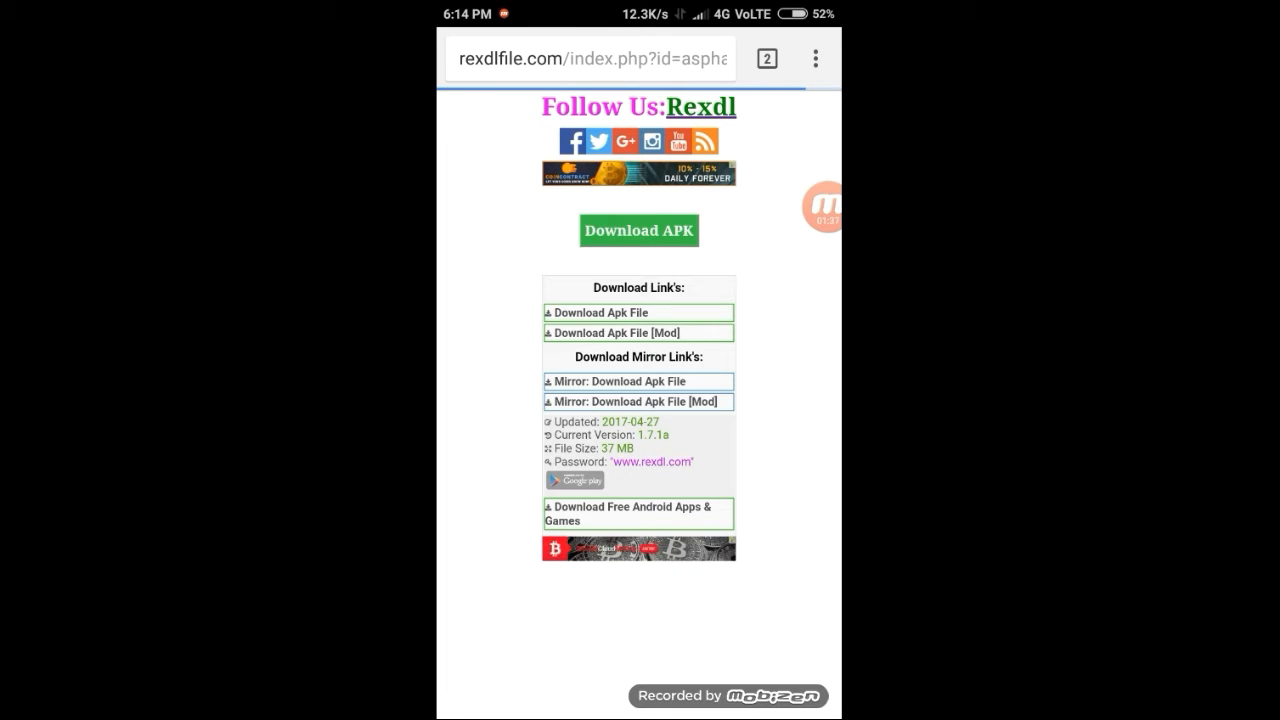
left_click(638, 332)
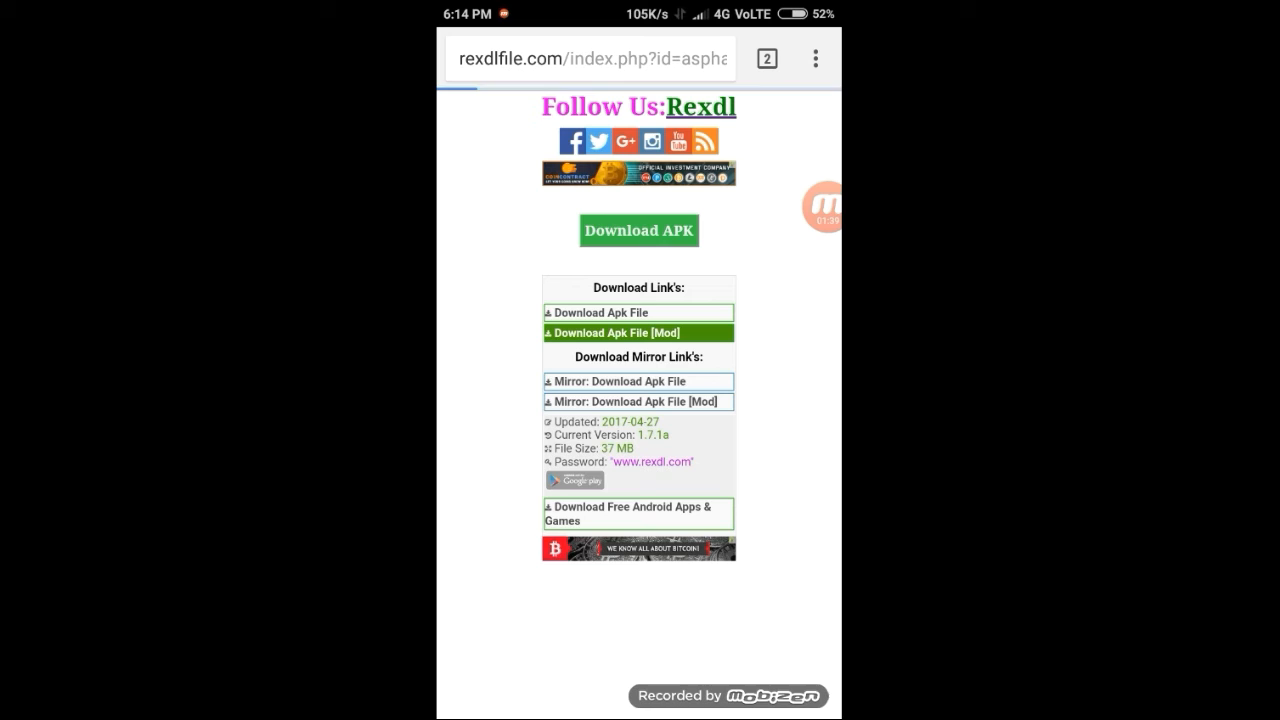
left_click(640, 332)
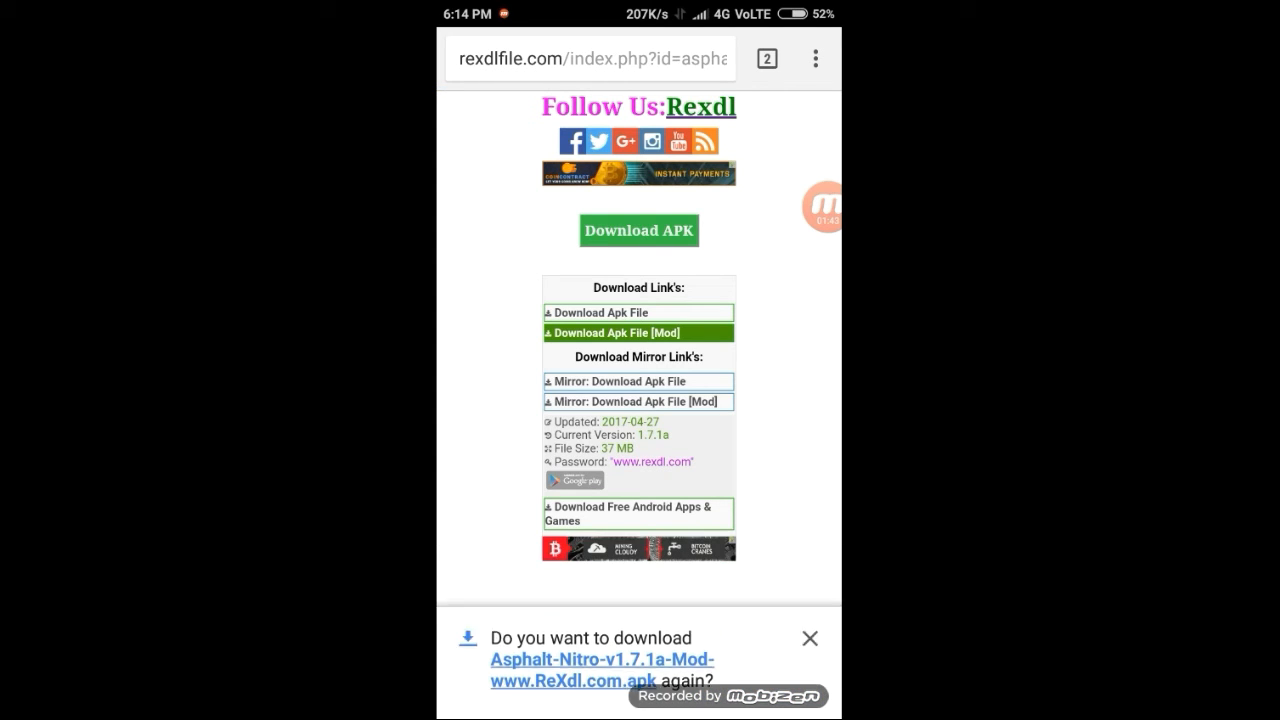
left_click(810, 638)
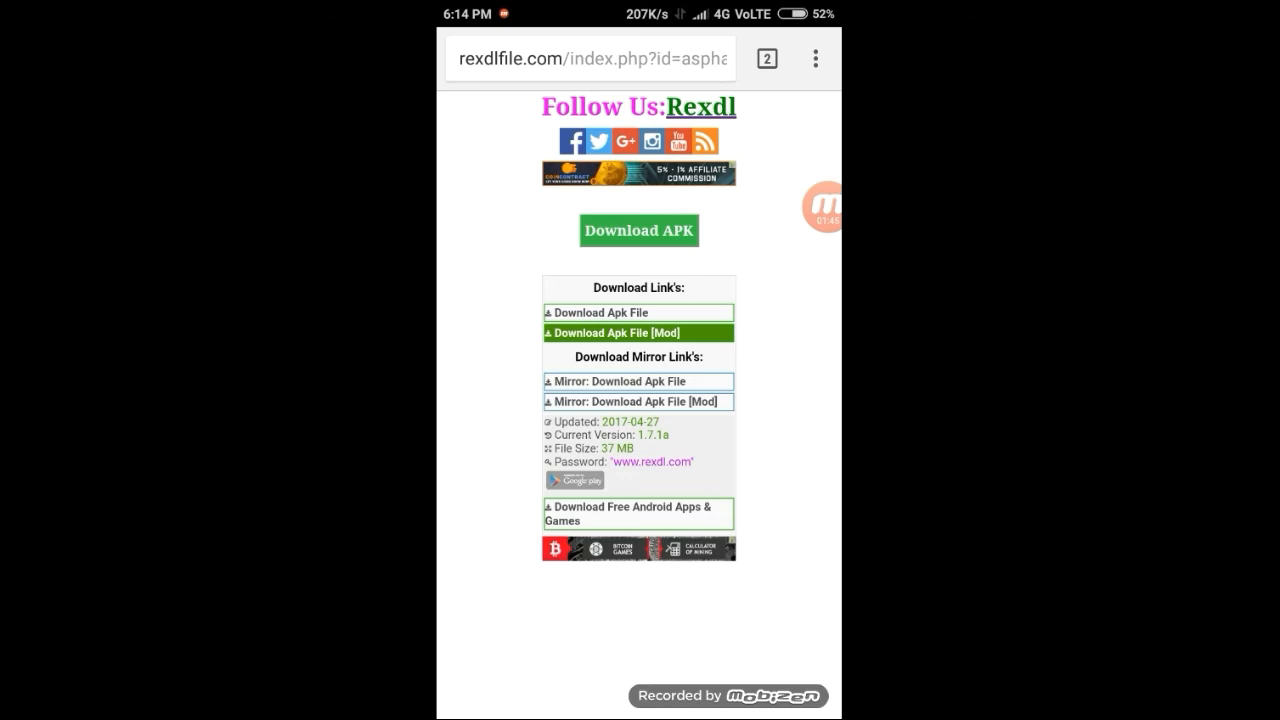